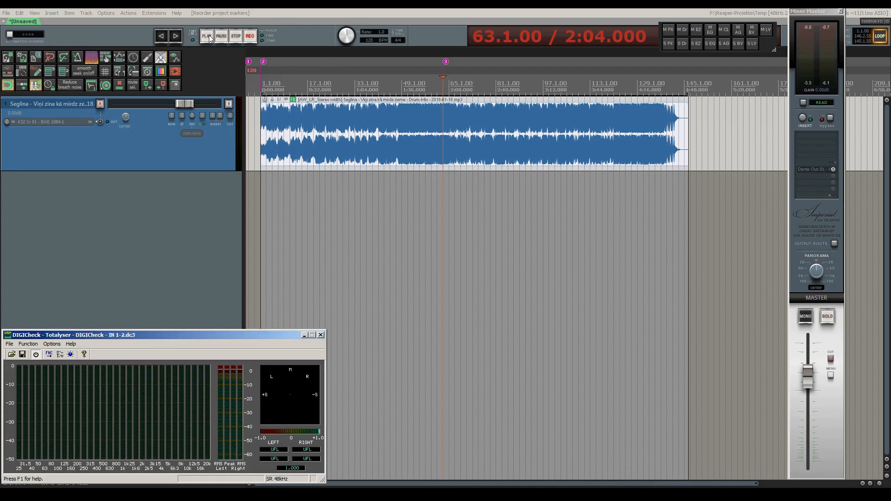
Play back part of the mix with metering, then stop playback
click(206, 36)
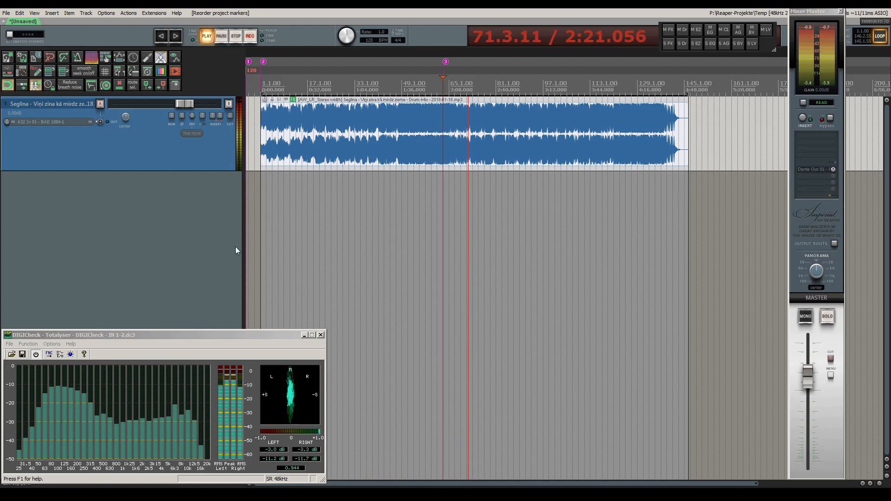
click(206, 36)
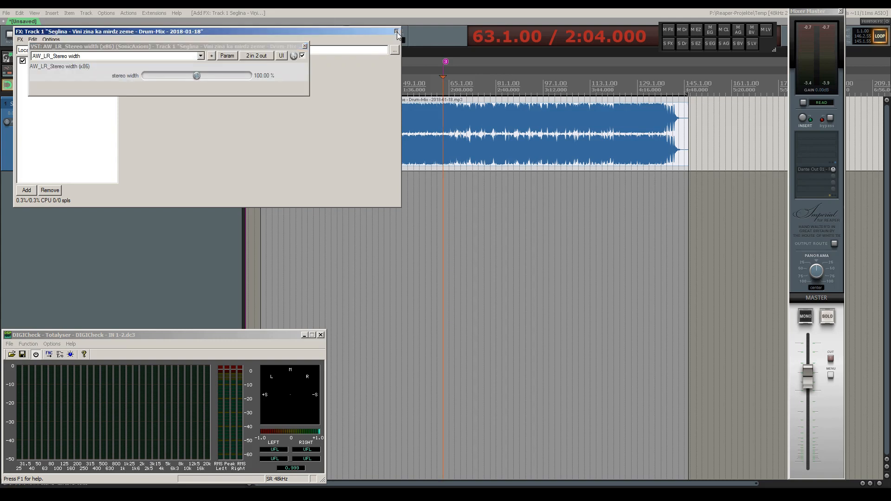
Close the FX chain and place the AW_LR_Stereo width plugin window below the track
click(396, 32)
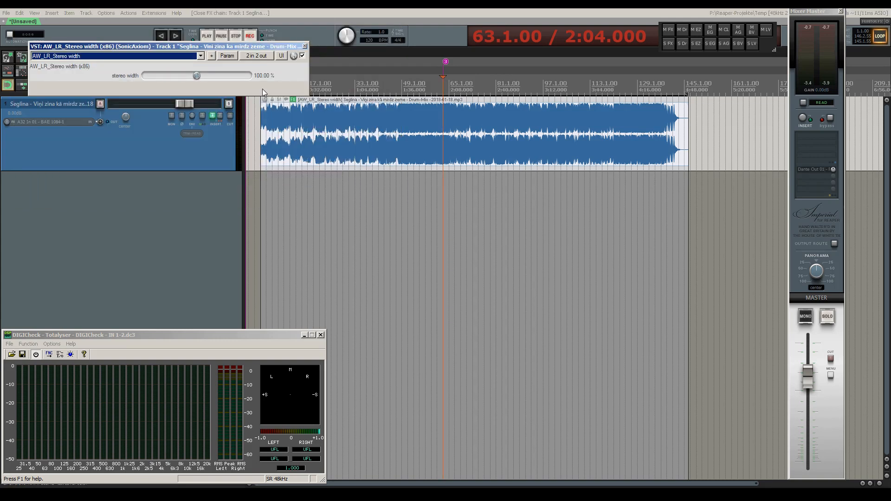
drag(165, 45, 150, 188)
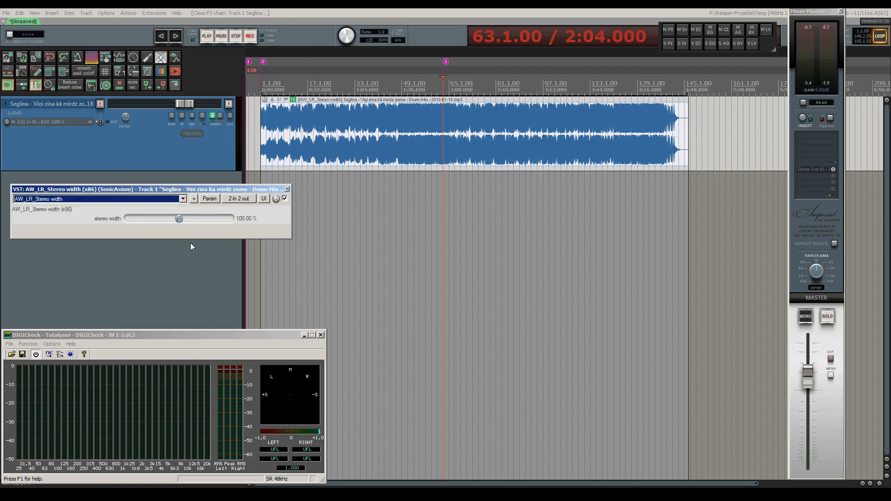
mouse_move(186, 236)
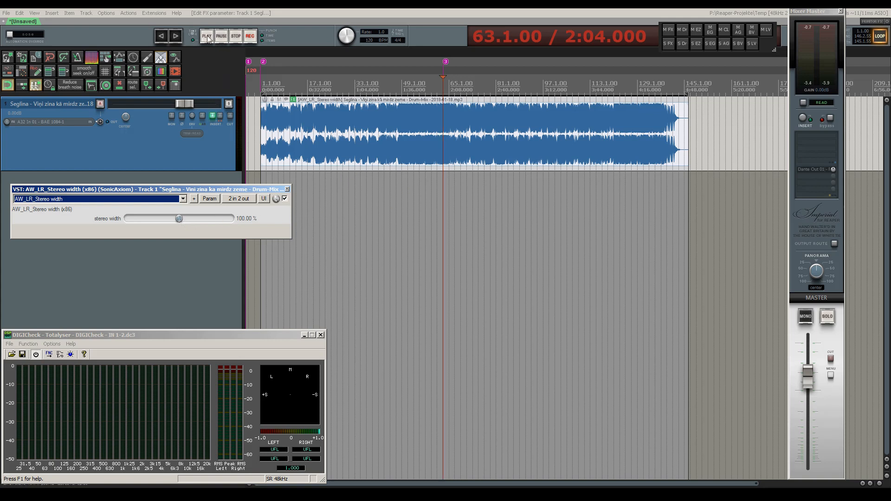
Audition the mix at a wider stereo image, leaving width at 161.20 %, then stop
click(206, 36)
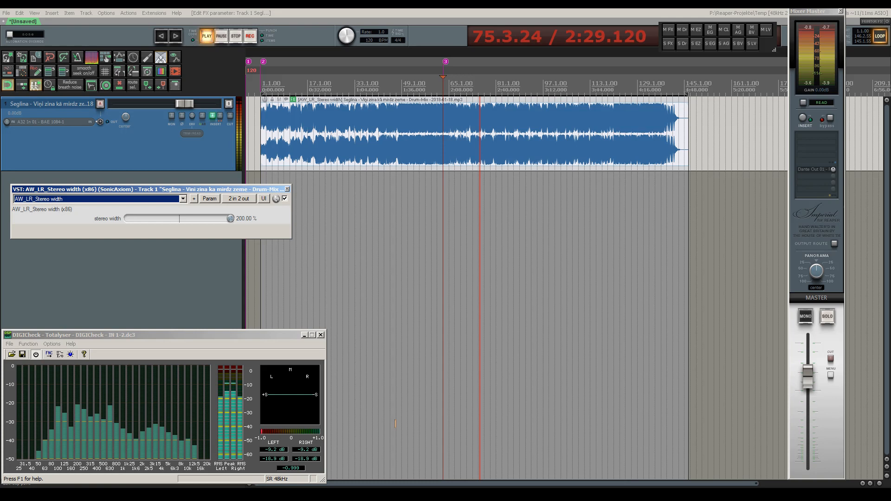
click(804, 315)
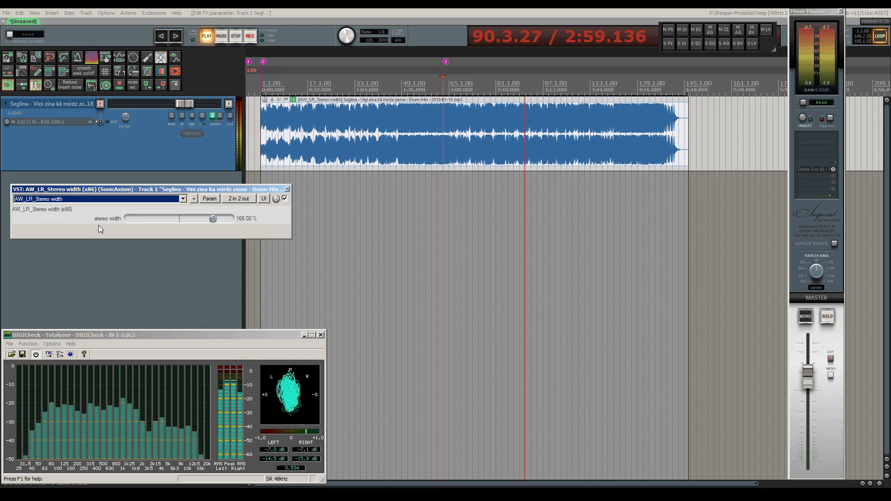
click(219, 117)
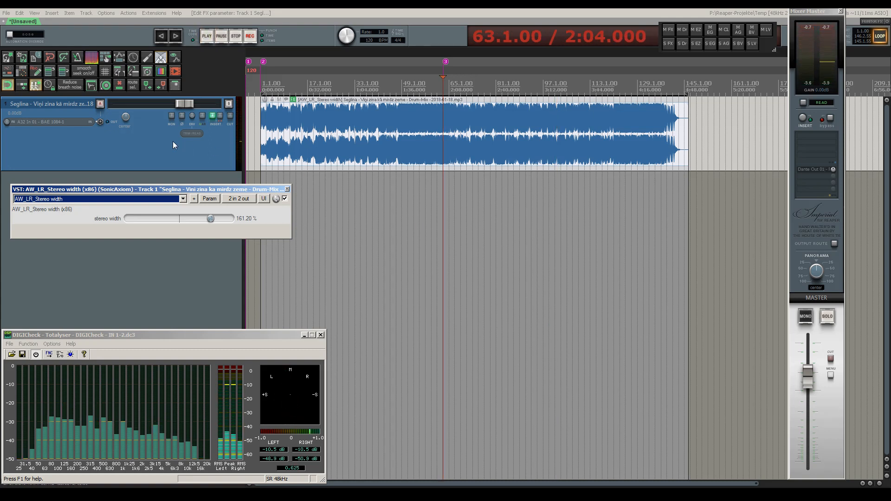
Nudge the plugin window down and hide the DIGICheck meter
drag(142, 188, 148, 207)
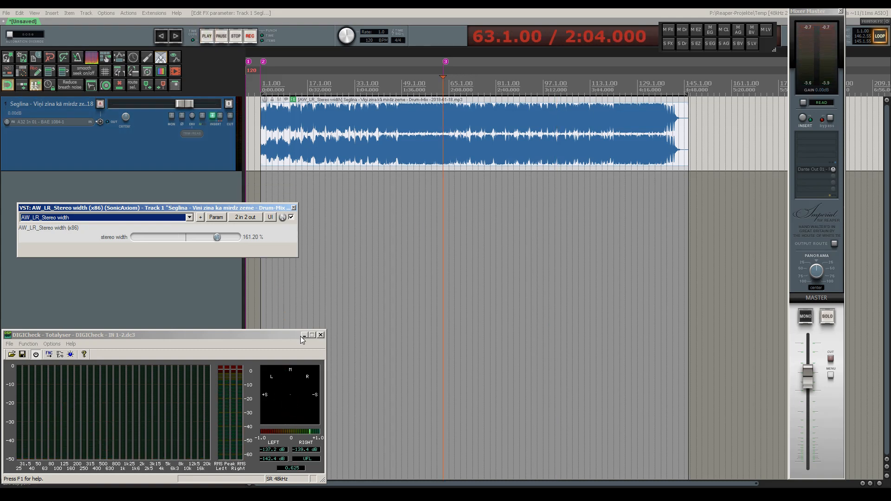
click(305, 335)
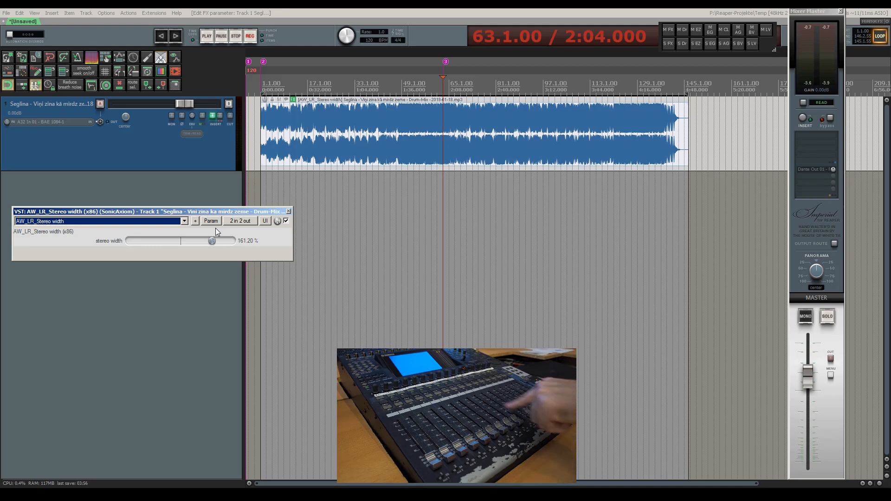
mouse_move(221, 259)
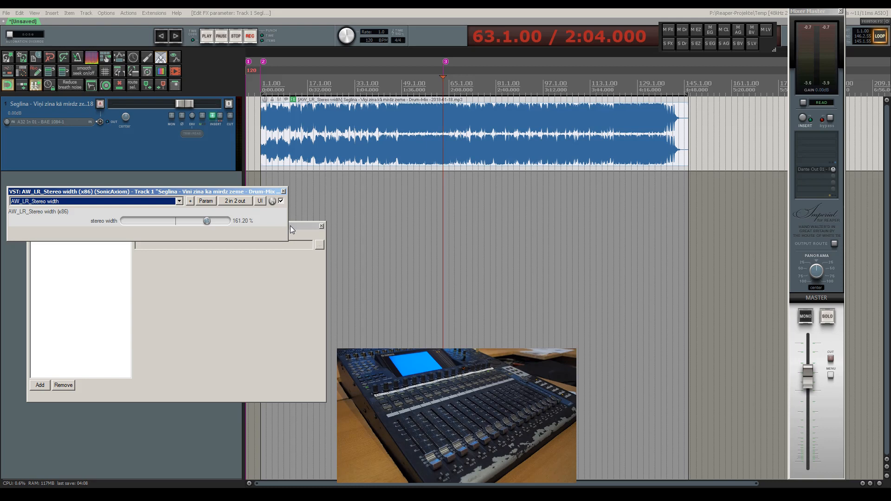
Add VST: ReaLearn (Helgoboss) to the track's input FX chain via the filtered Add FX list
click(39, 384)
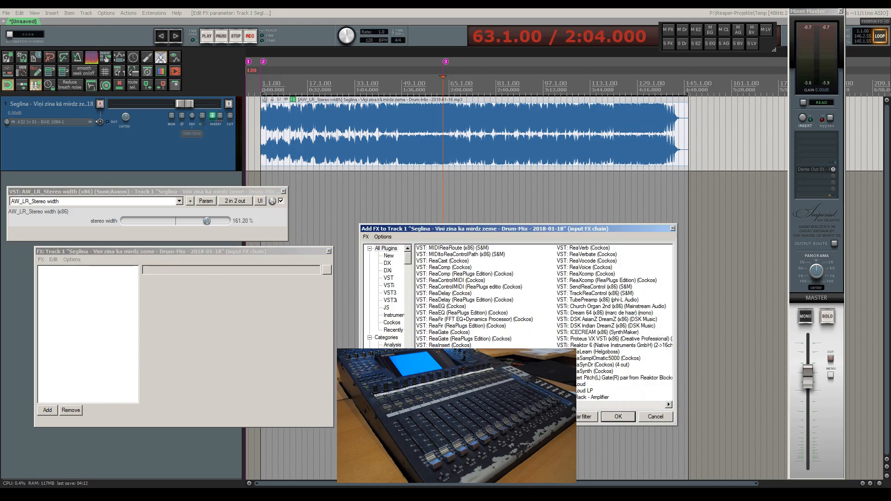
click(389, 285)
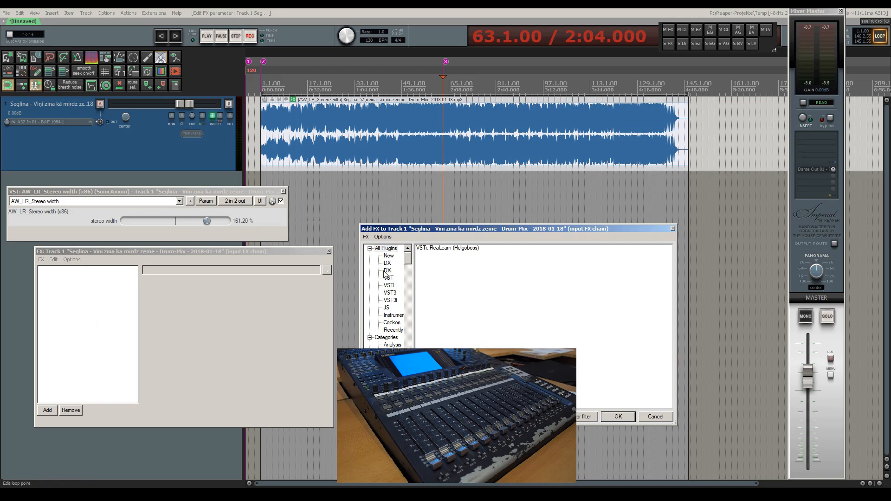
click(447, 248)
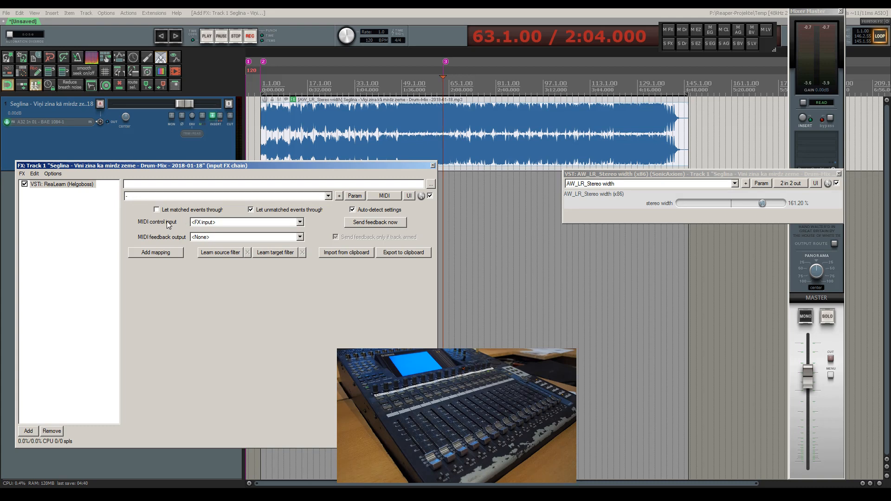
mouse_move(237, 227)
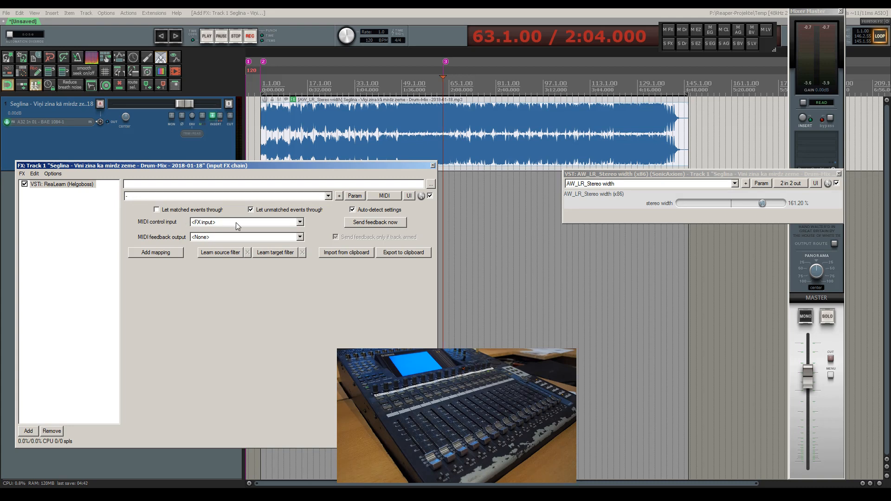
Set ReaLearn's MIDI control input to 18. VMidi 4 - DM1k MIDI Remote and add mapping 1
click(299, 222)
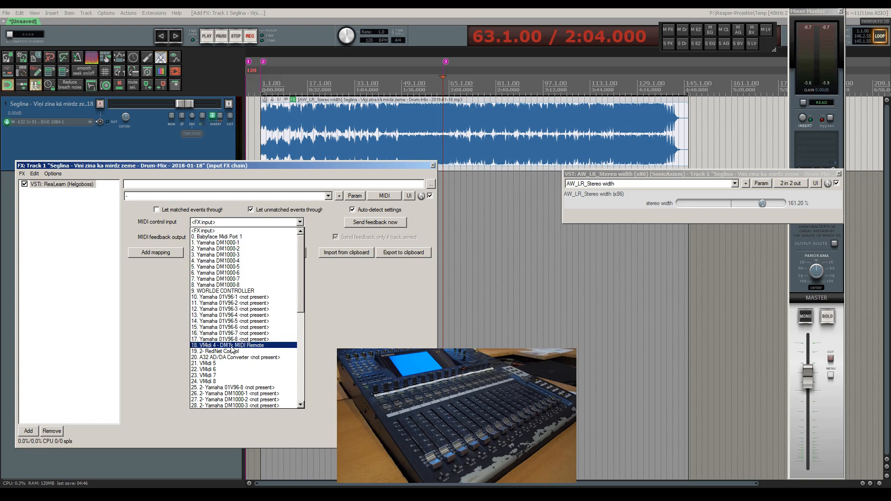
click(230, 345)
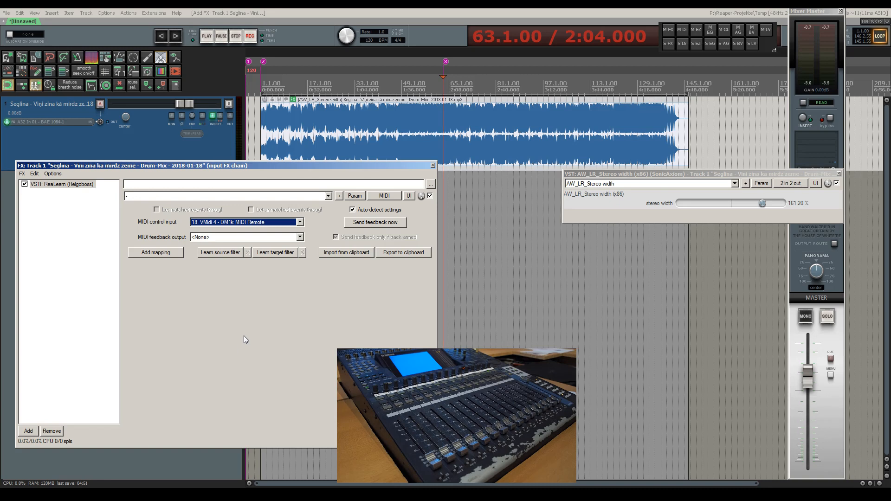
mouse_move(277, 308)
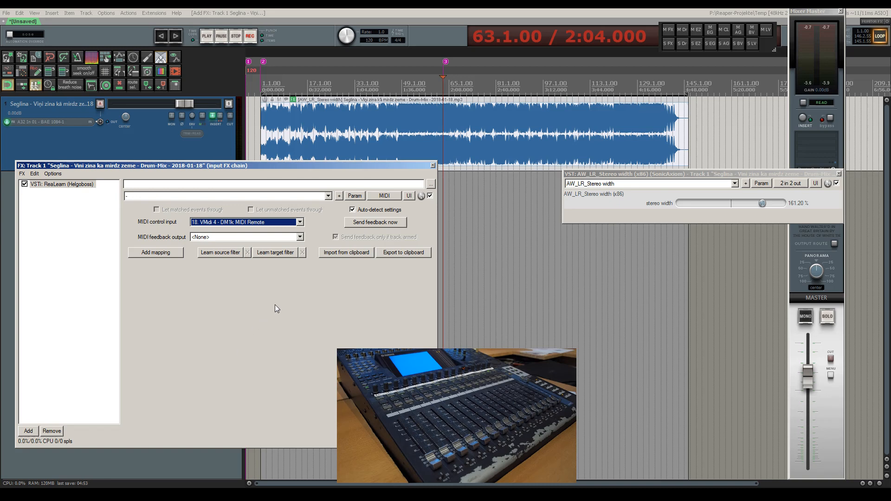
mouse_move(166, 288)
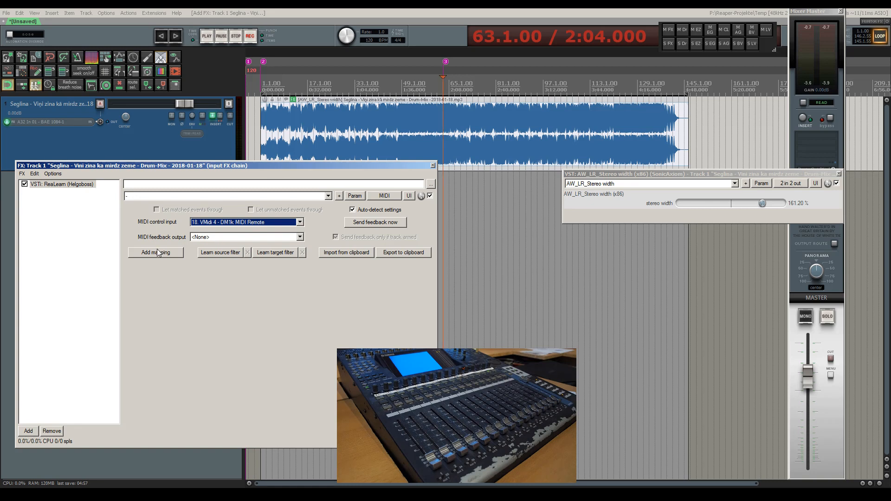
click(155, 253)
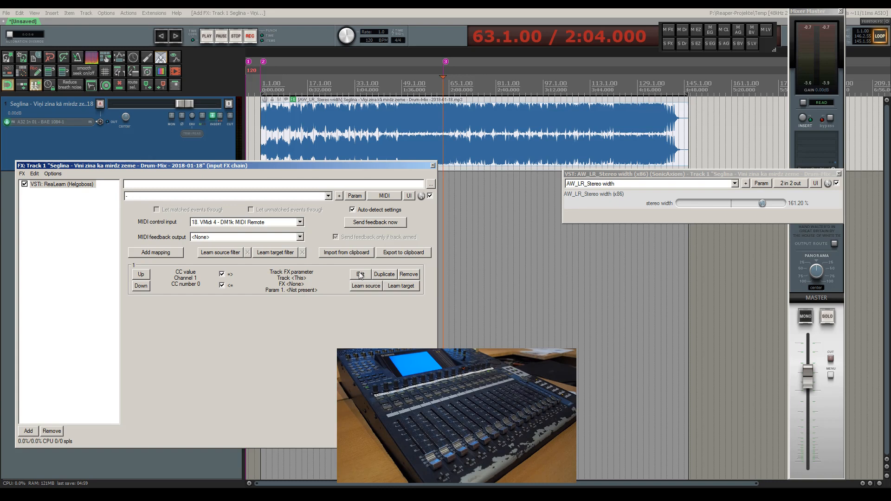
Learn mapping 1's source from the moved fader (channel 10 CC 7), targeting stereo width
click(360, 274)
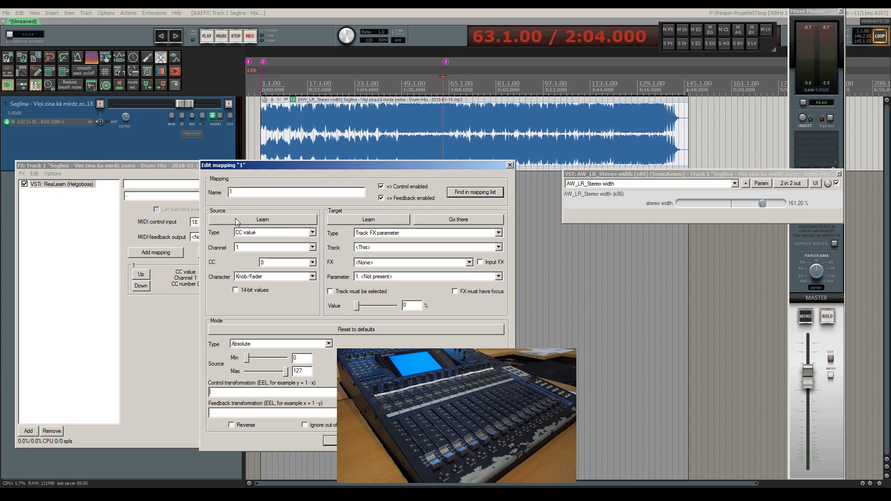
mouse_move(221, 214)
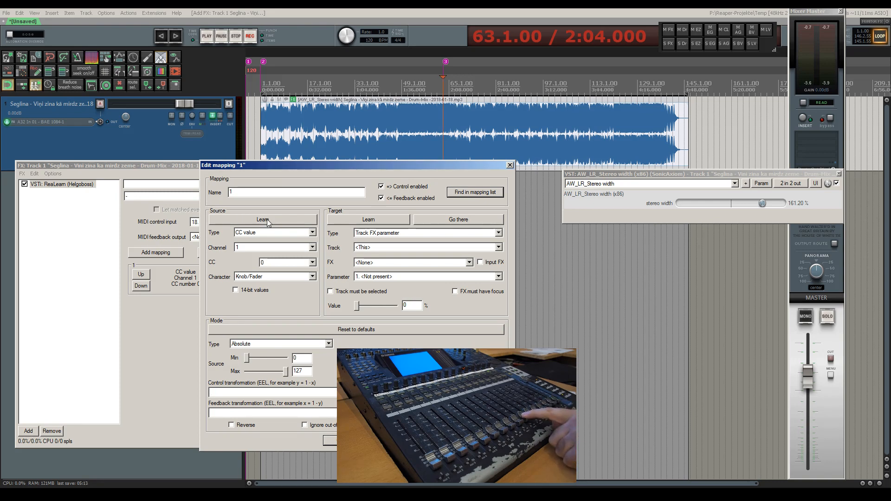
click(262, 219)
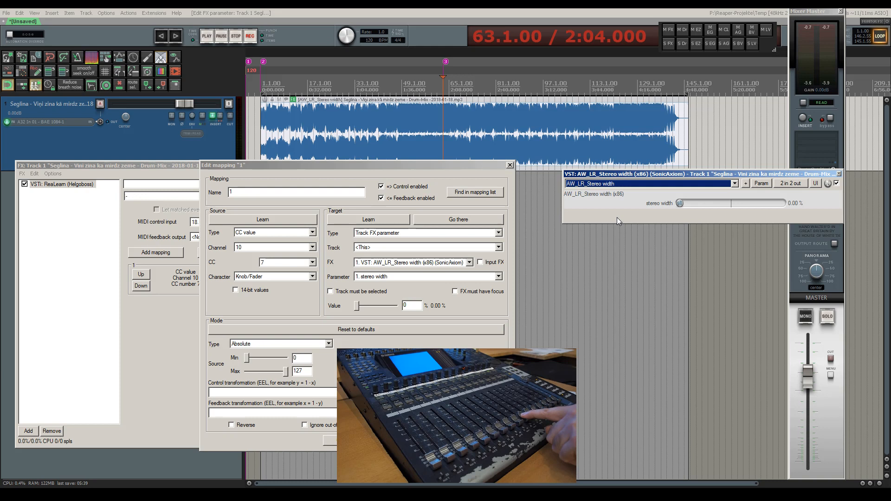
click(509, 166)
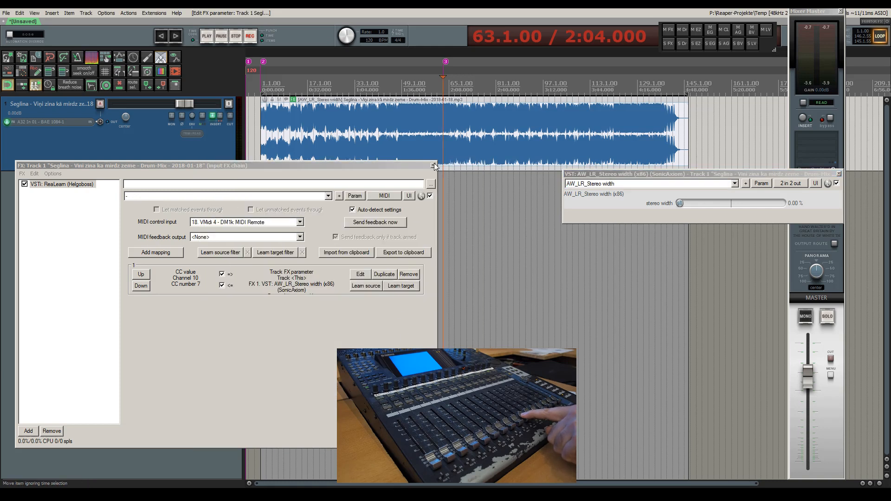
Close the input FX chain, start playback and widen the stereo image to around 146 %
click(434, 166)
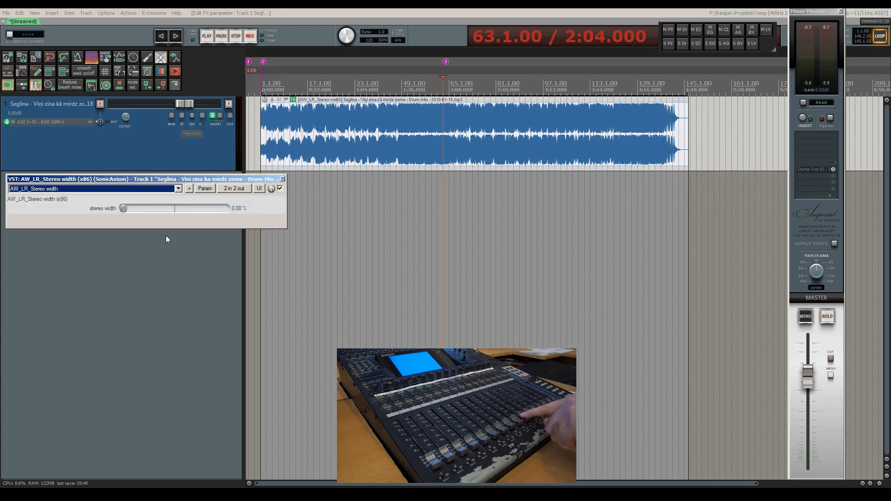
drag(123, 208, 172, 208)
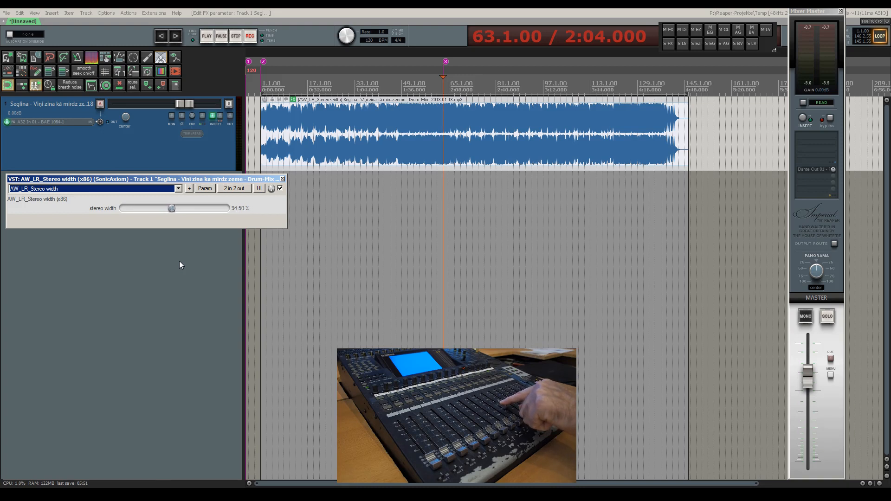
drag(171, 208, 173, 208)
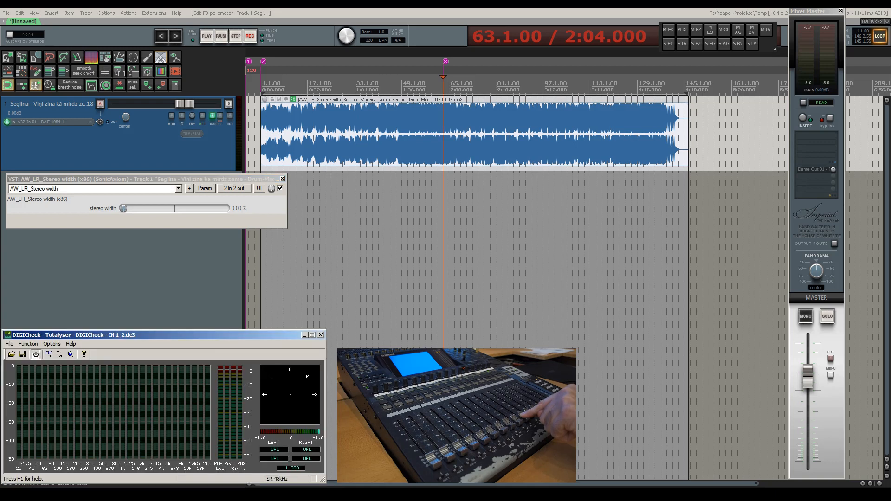
mouse_move(505, 165)
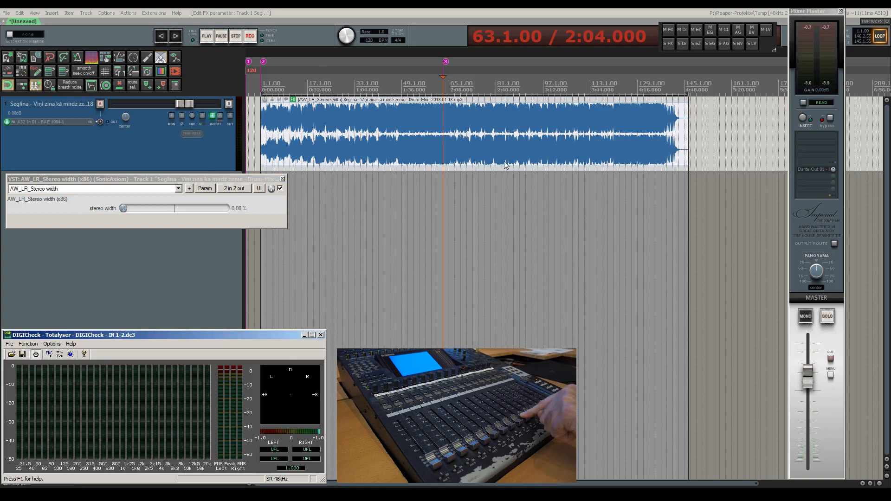
click(206, 36)
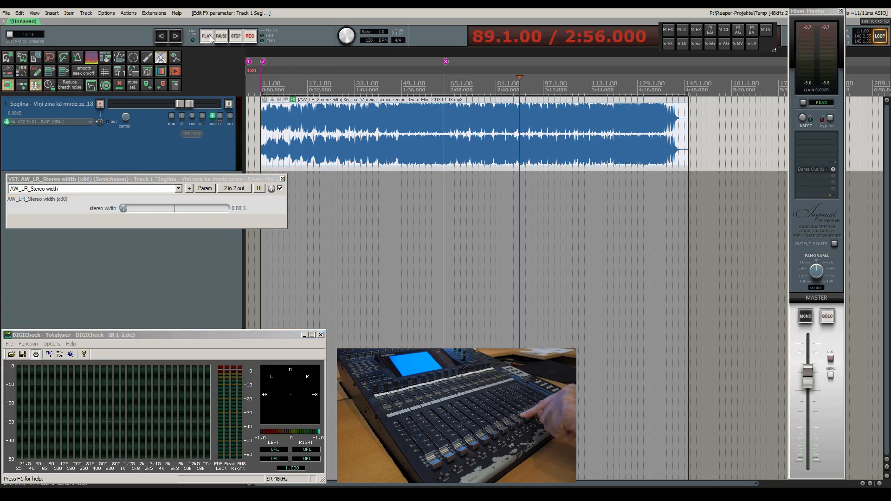
click(206, 36)
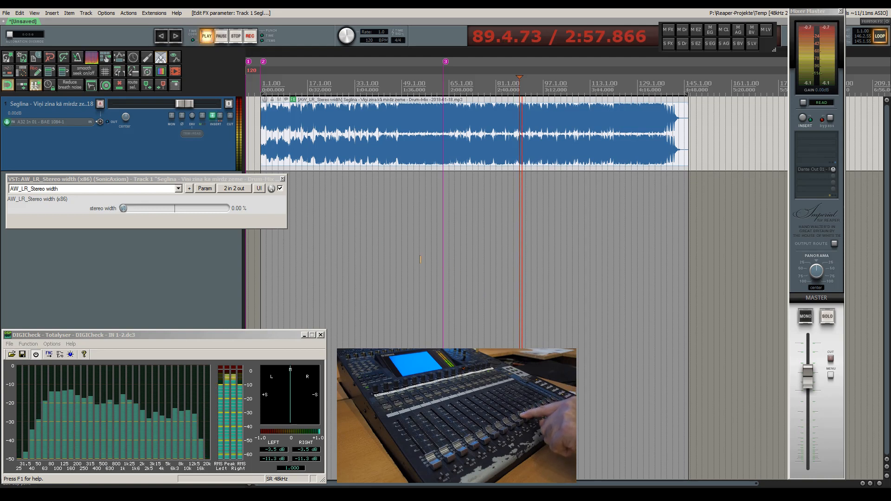
drag(123, 208, 148, 208)
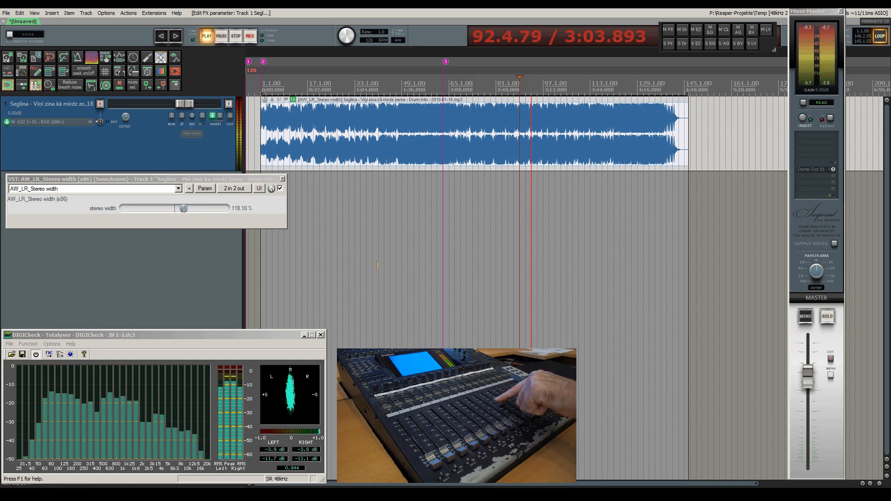
drag(183, 208, 196, 208)
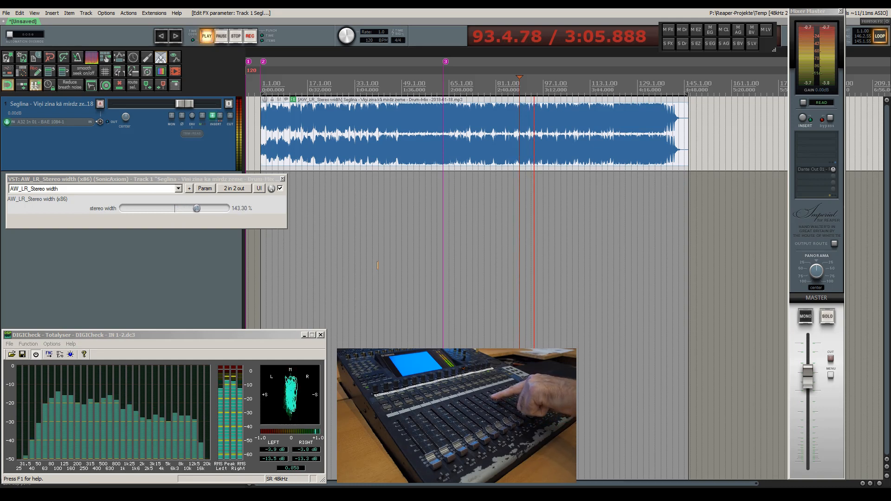
drag(196, 208, 198, 208)
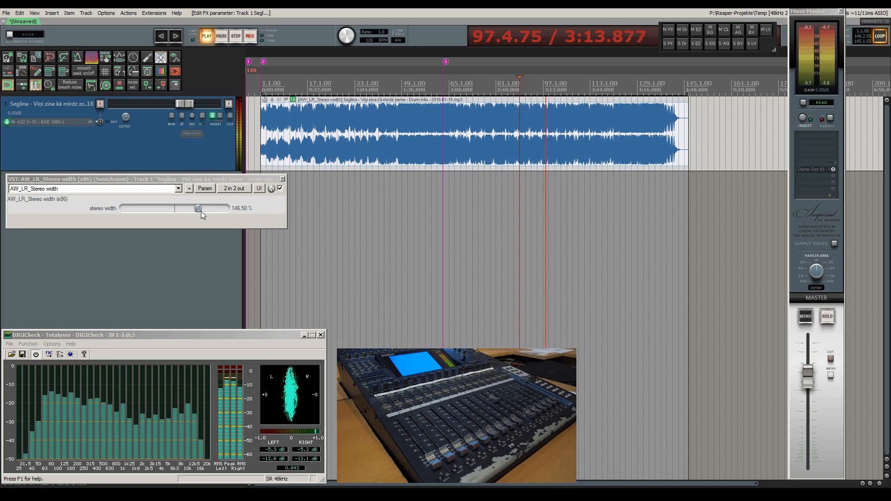
Sweep the width between about 167 % and well below normal, settling at 148 %
drag(198, 208, 191, 208)
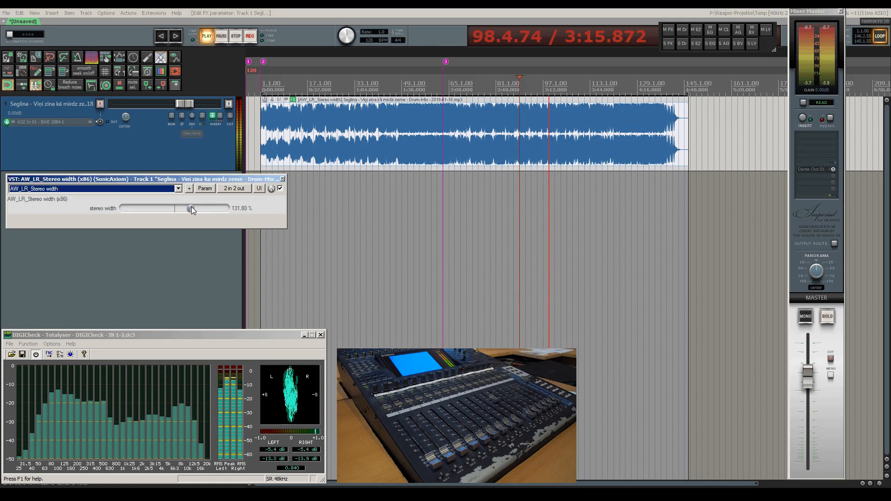
drag(191, 208, 211, 208)
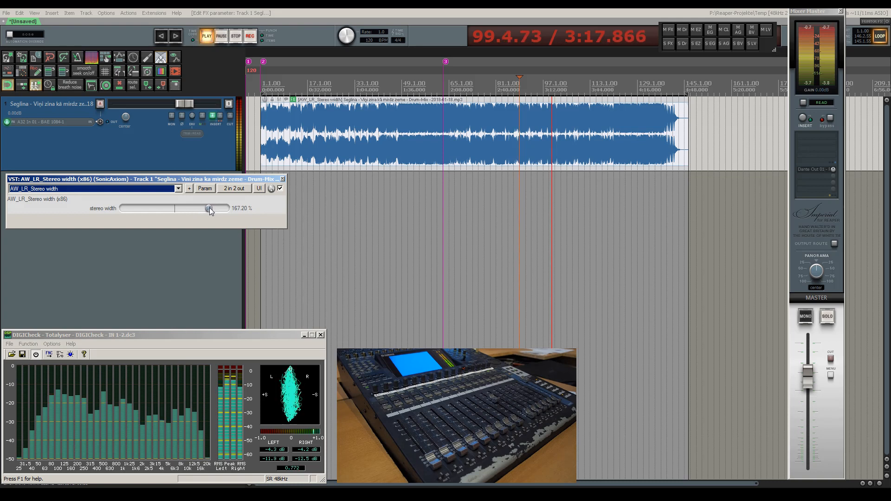
drag(209, 208, 195, 208)
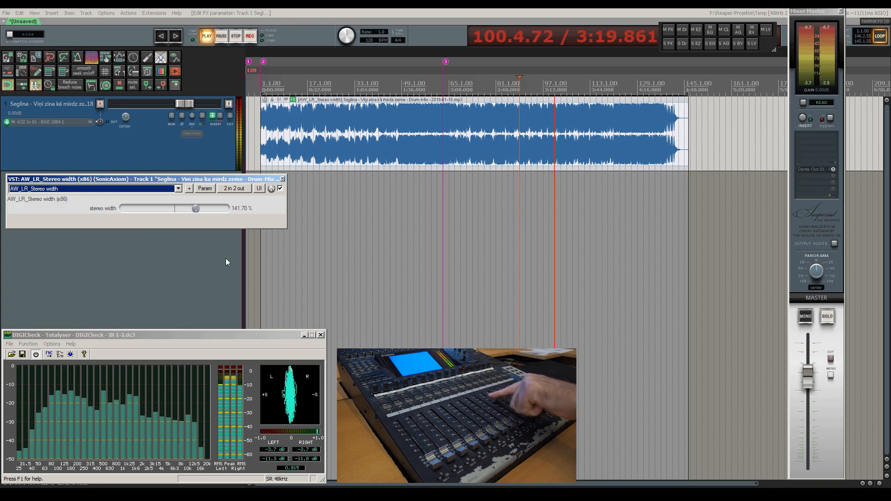
drag(196, 208, 192, 208)
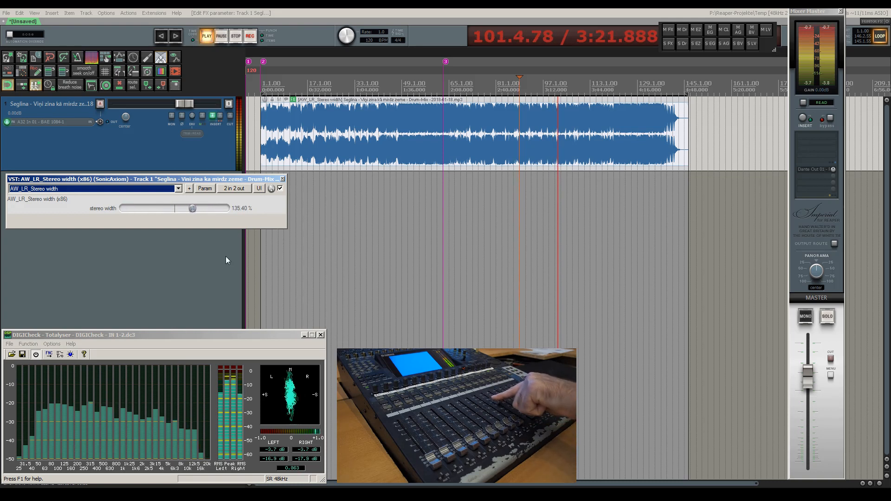
drag(192, 207, 217, 208)
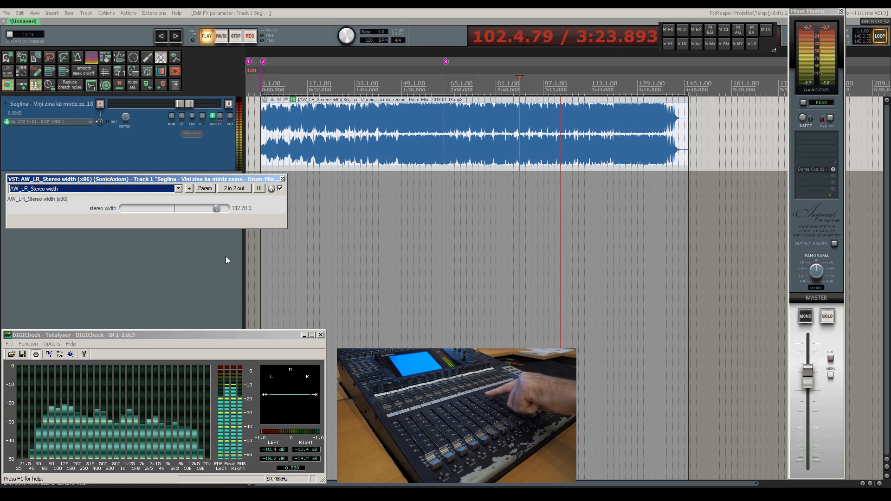
drag(216, 208, 200, 208)
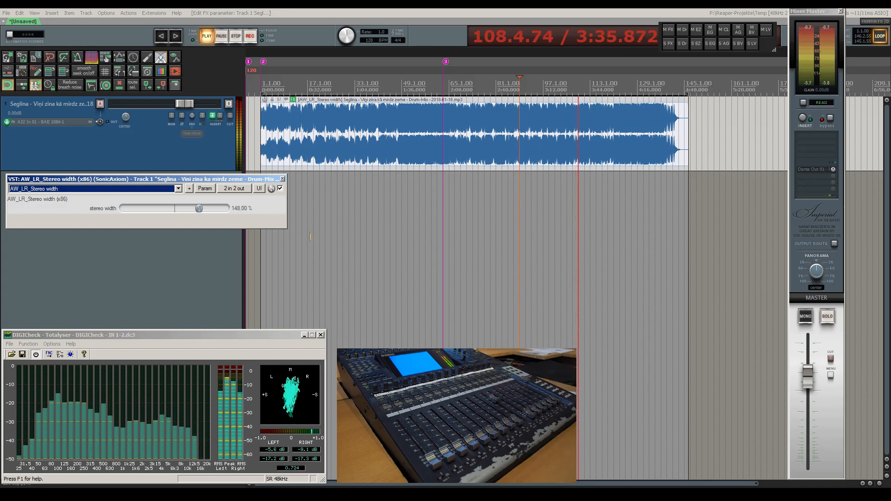
drag(199, 208, 156, 208)
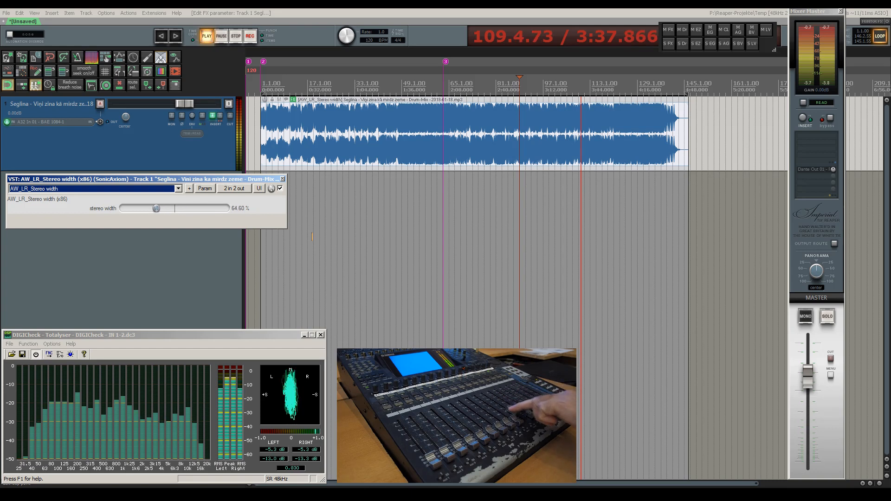
drag(156, 208, 195, 208)
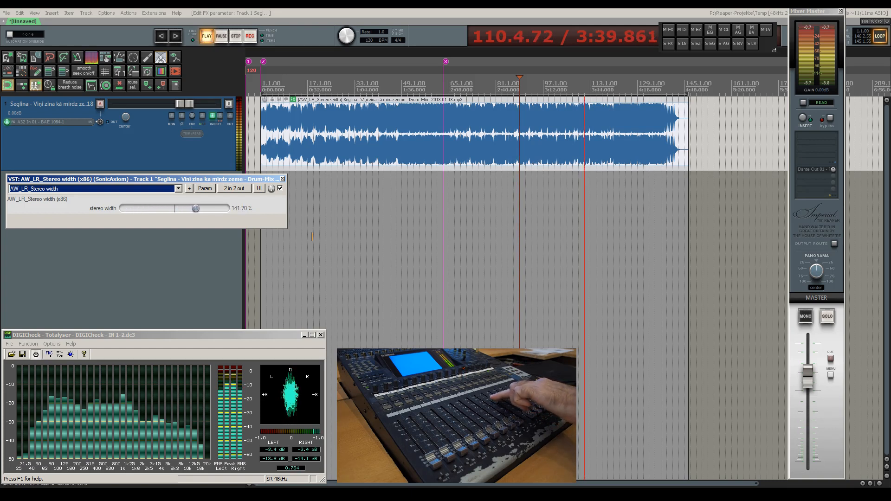
drag(196, 208, 199, 208)
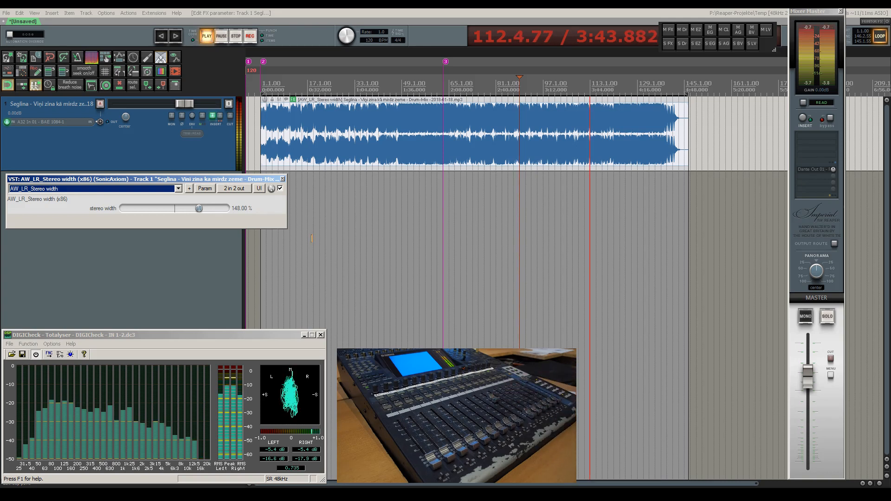
click(235, 36)
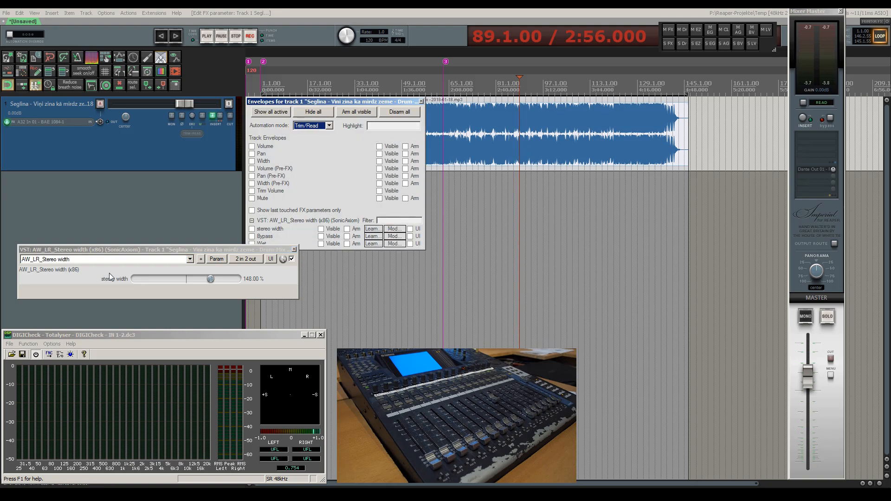
Make the stereo width envelope visible and armed, and set the track's automation mode to Touch
click(251, 228)
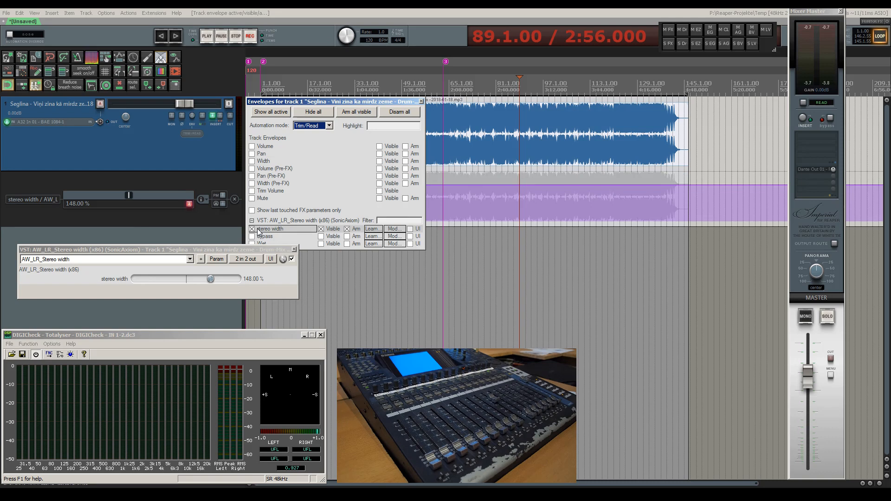
click(312, 125)
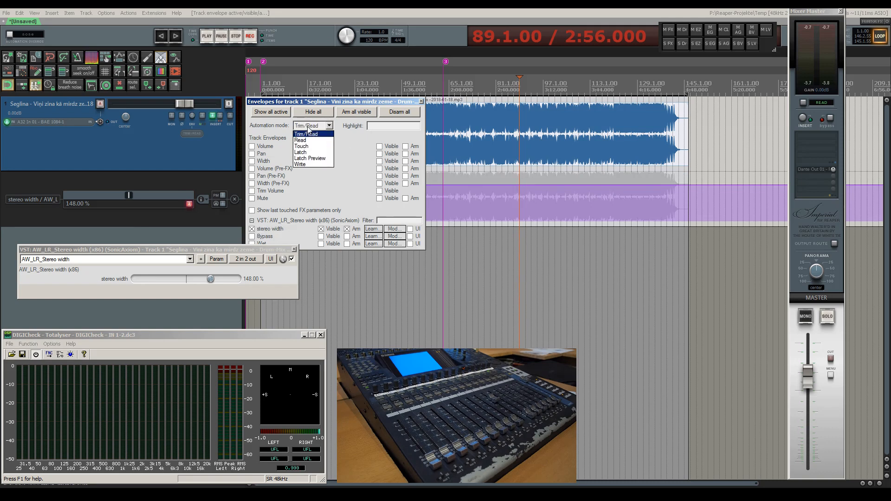
mouse_move(300, 146)
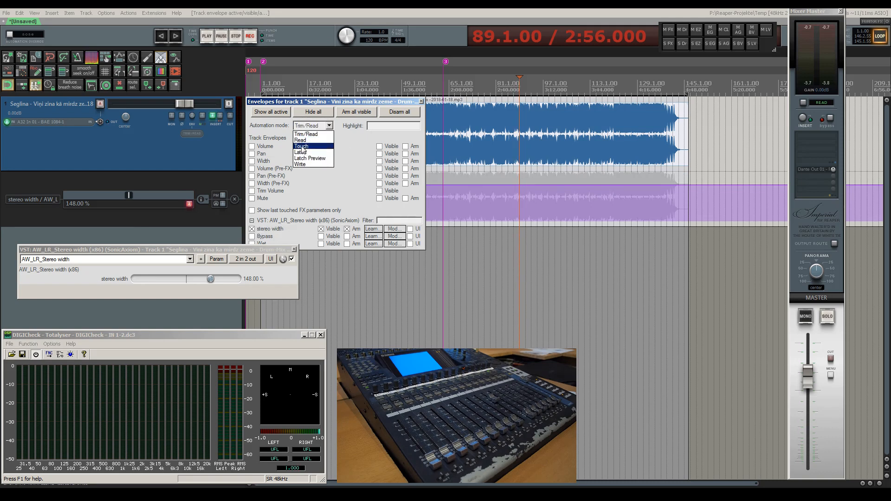
click(300, 145)
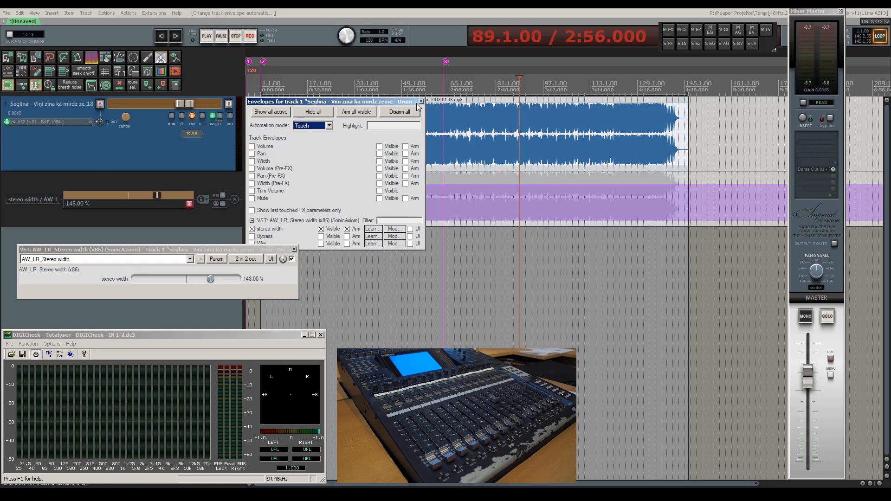
click(420, 102)
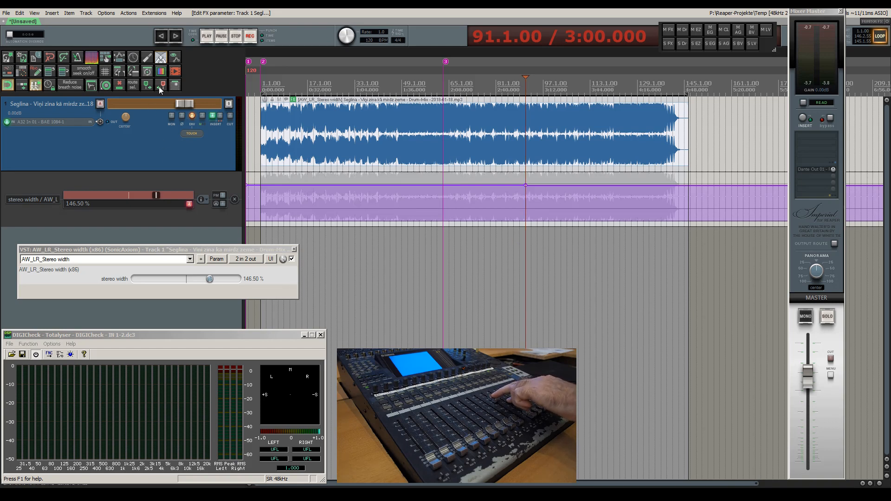
Play back while moving the console fader to write stereo width automation into the envelope
click(206, 36)
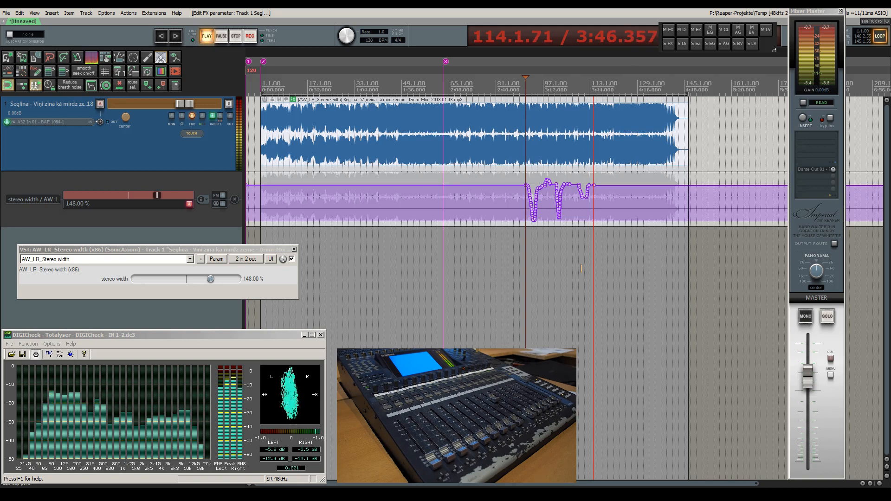
Set the track's automation mode to Read via the Envelopes window
click(192, 117)
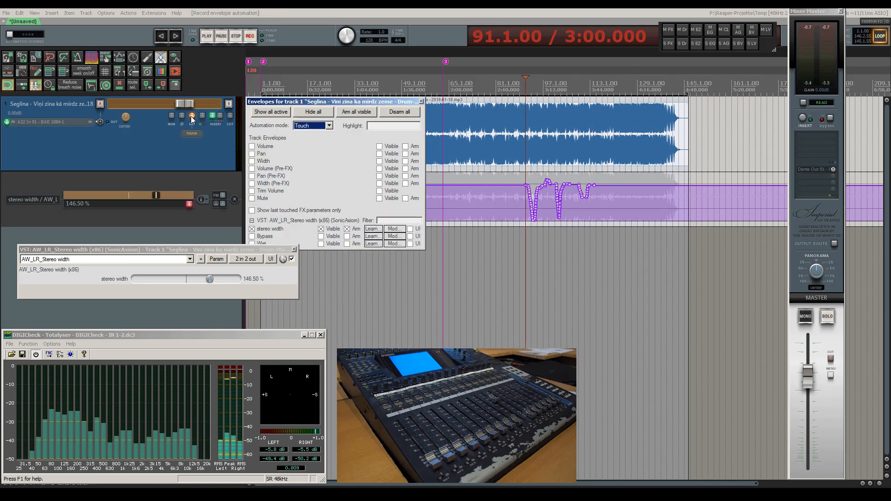
click(328, 126)
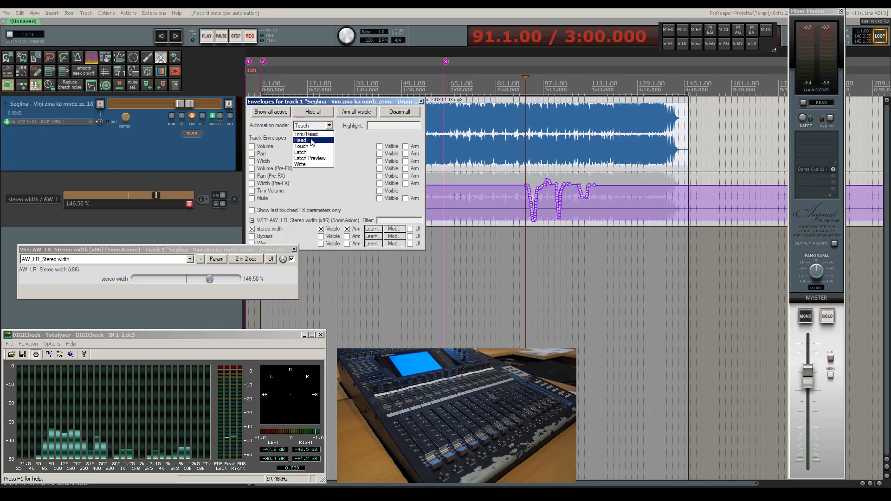
click(300, 140)
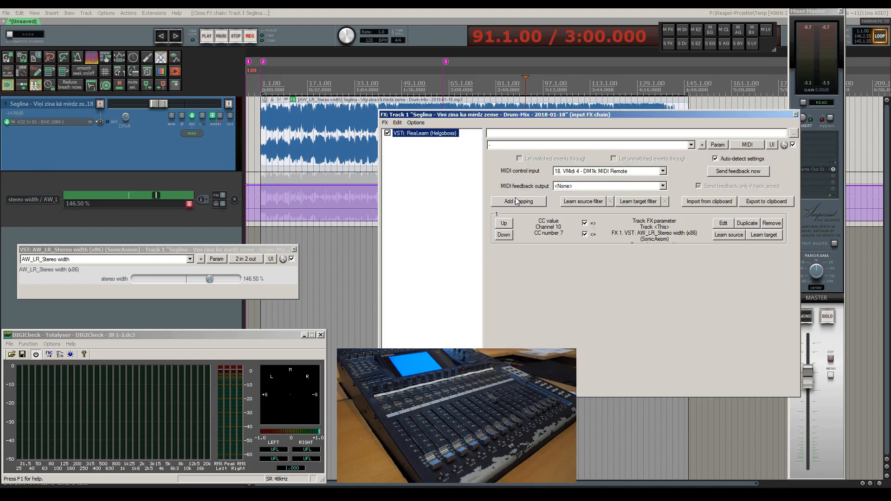
Add ReaLearn mapping 2 with learned source channel 9 CC 7, target not yet assigned
click(518, 201)
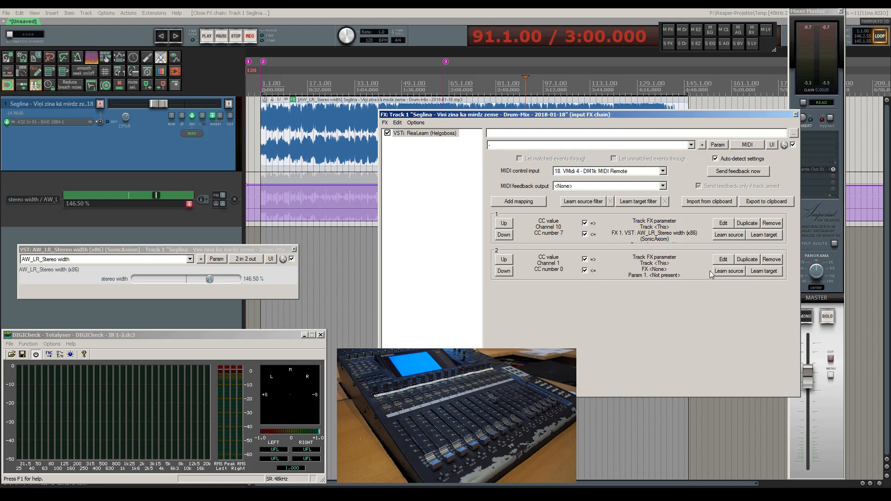
click(722, 259)
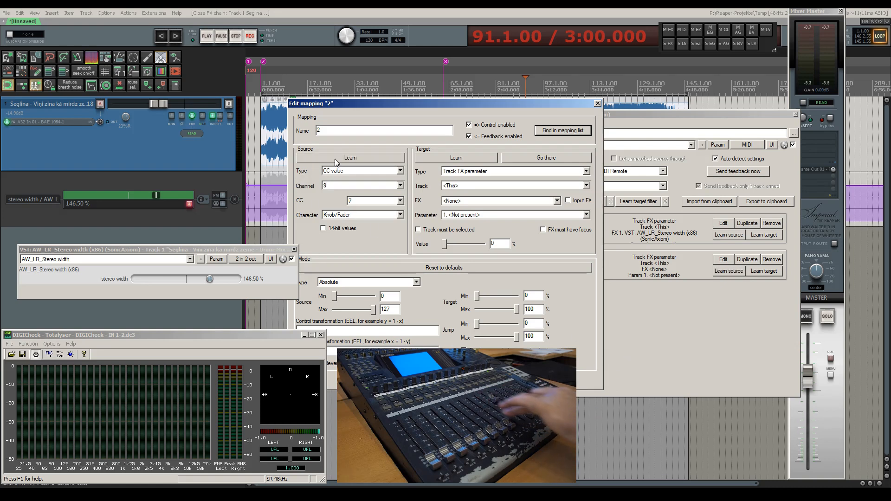
mouse_move(551, 142)
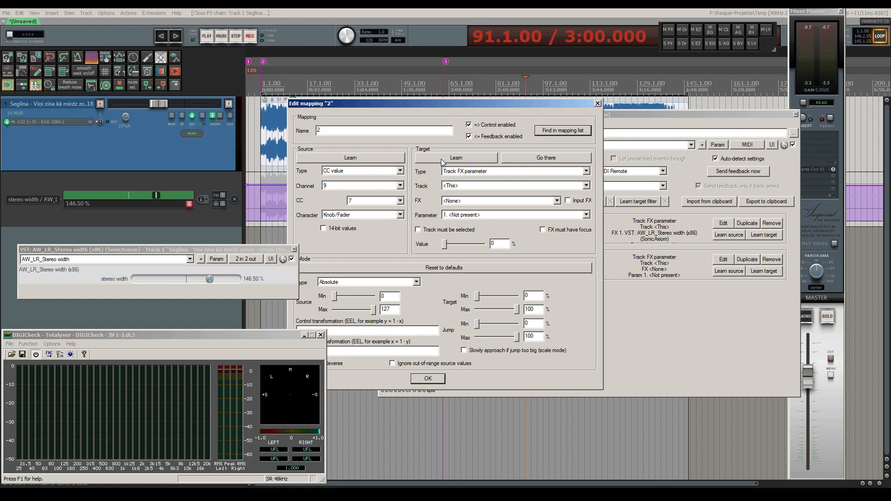
mouse_move(488, 163)
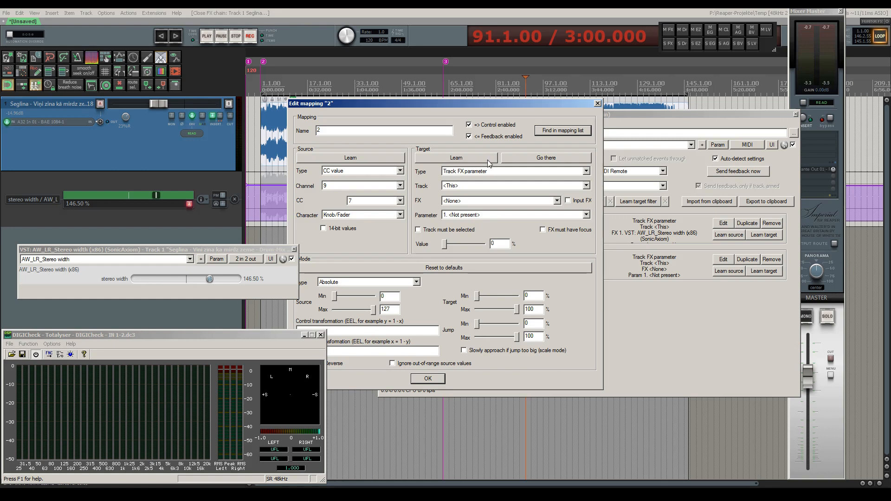
click(427, 379)
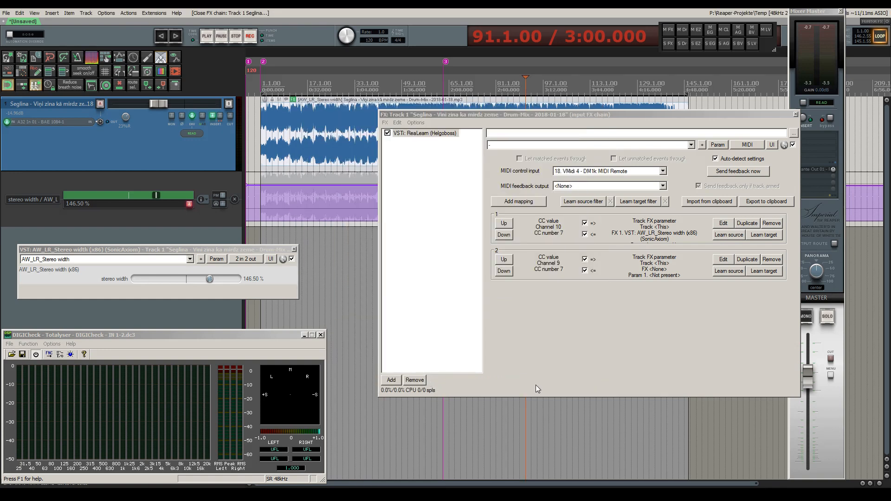
mouse_move(514, 369)
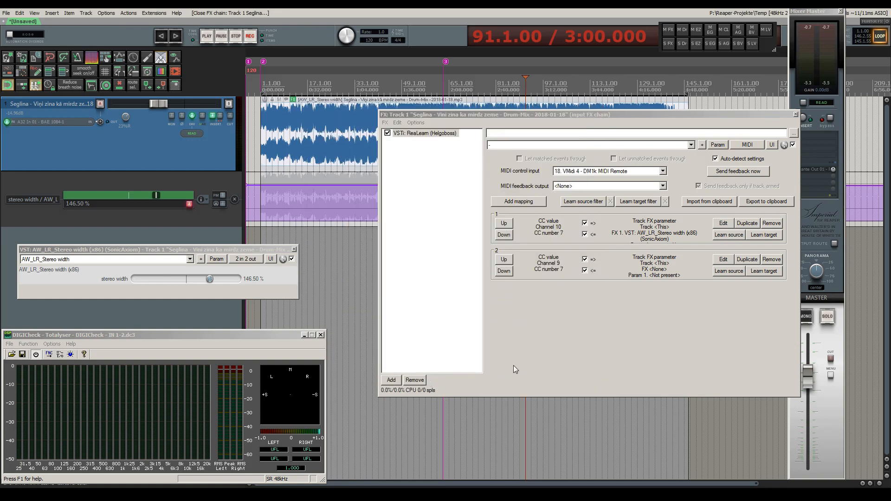